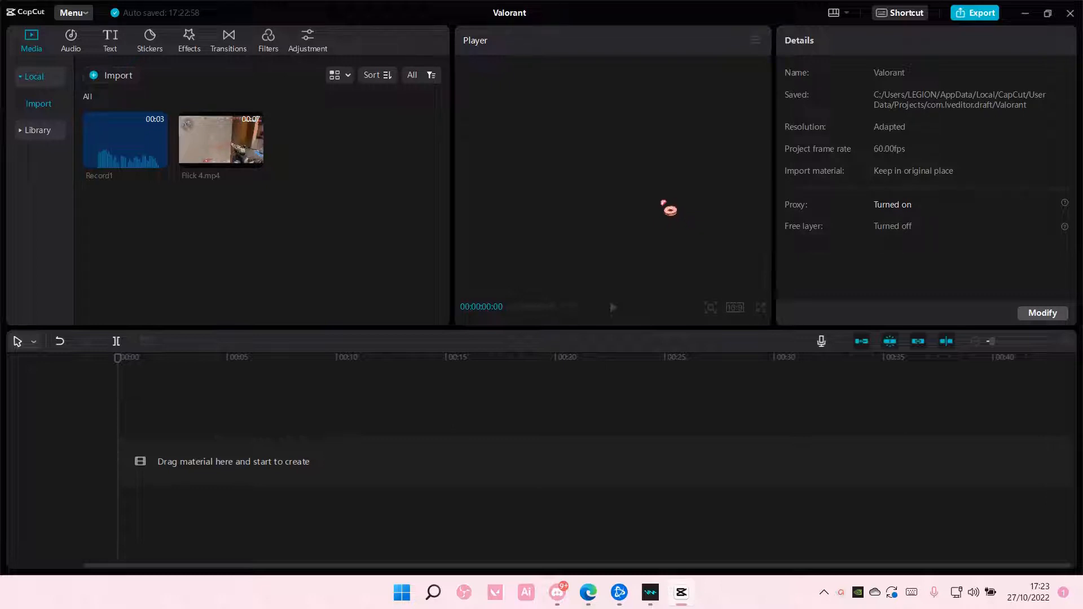
- Add Flick 4.mp4 to the timeline and split it into two parts near 3 seconds
left_click_drag(220, 137, 345, 457)
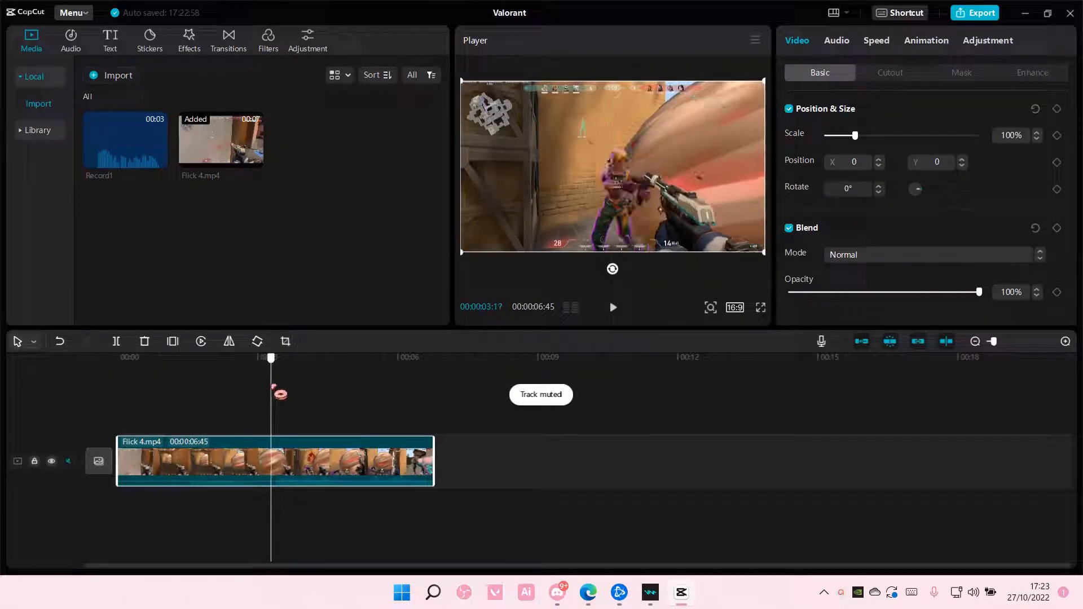
mouse_move(117, 341)
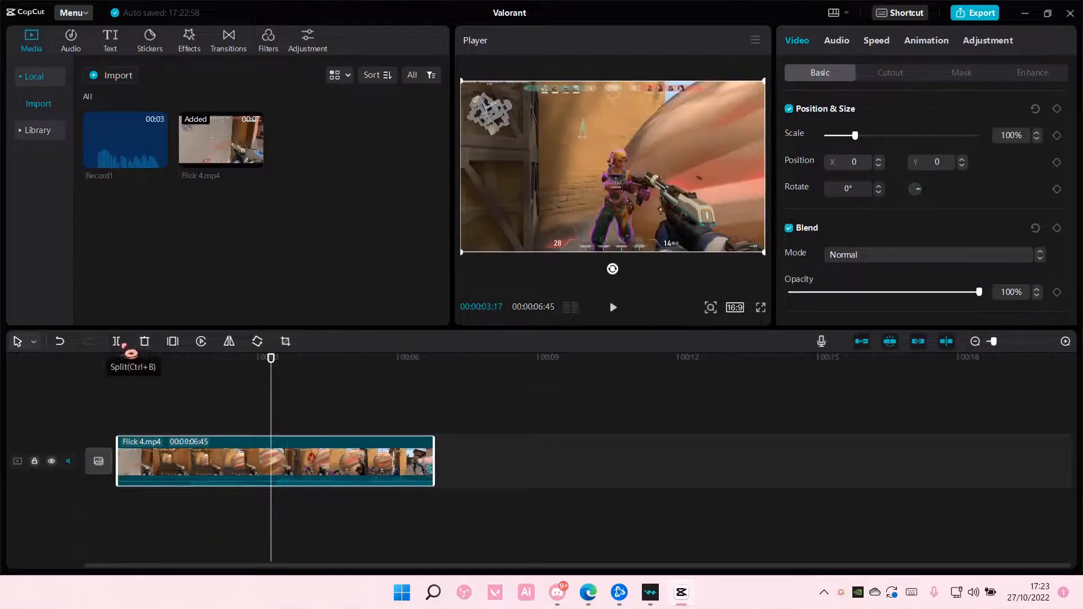
left_click(116, 342)
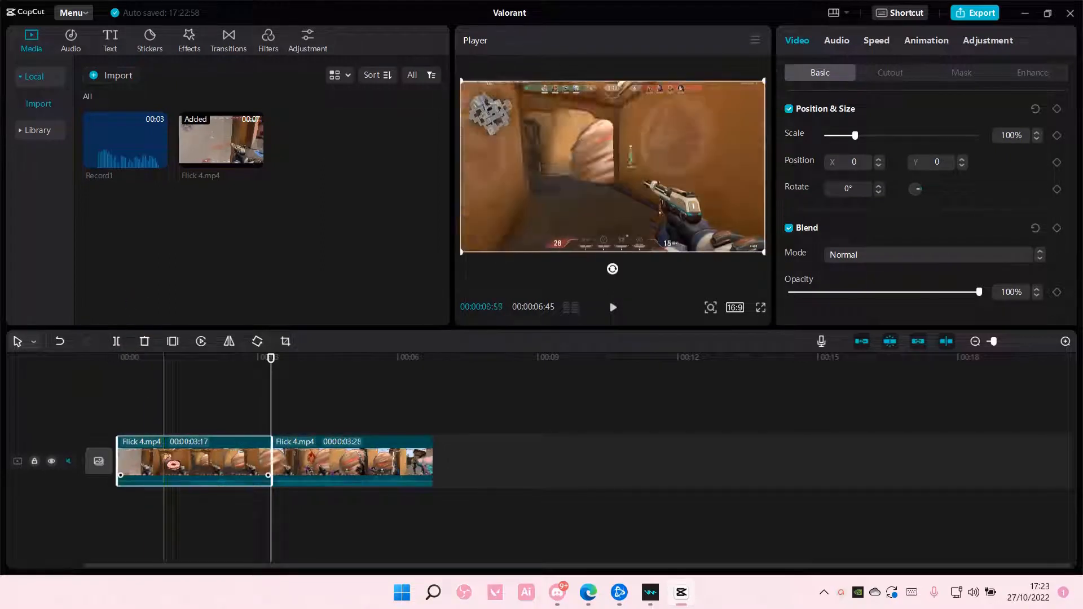
left_click(735, 306)
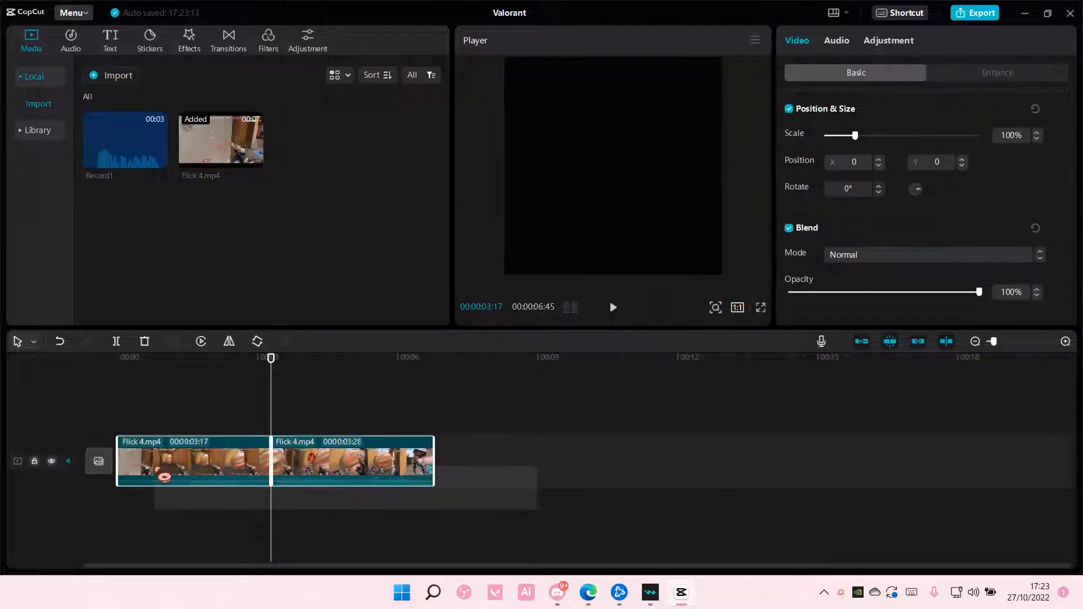
- Shrink the first clip part to about 73% scale on the square 1:1 canvas
left_click_drag(854, 134, 850, 134)
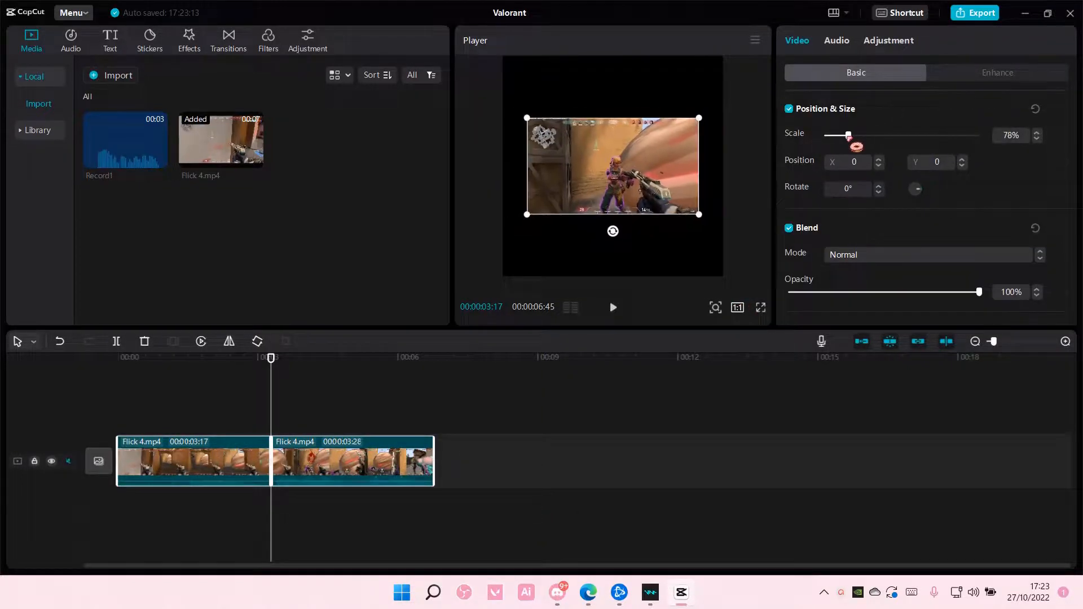
left_click_drag(850, 136, 847, 135)
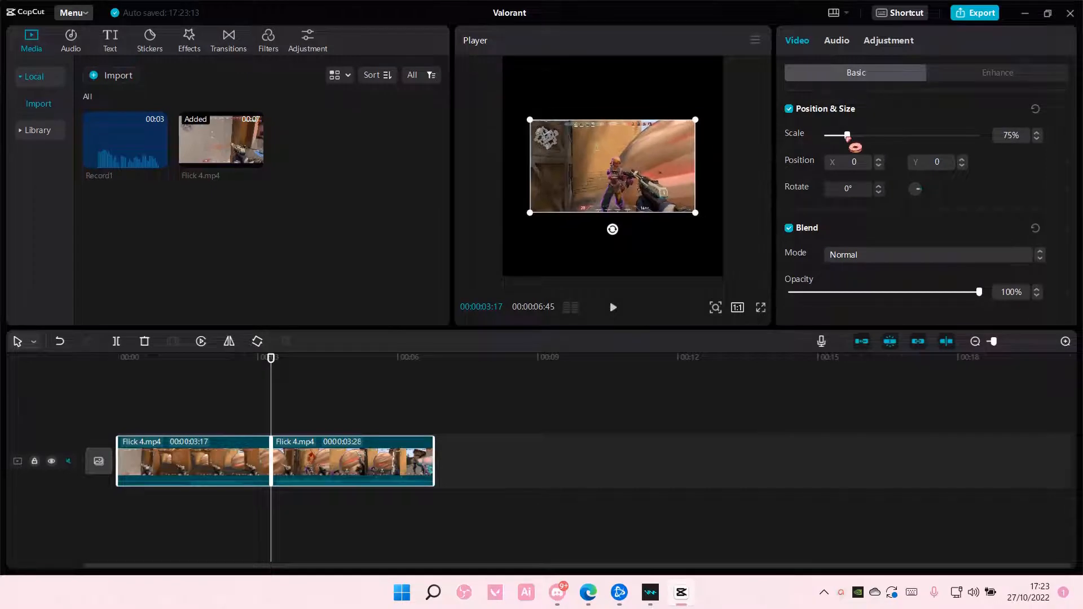
left_click_drag(847, 136, 846, 135)
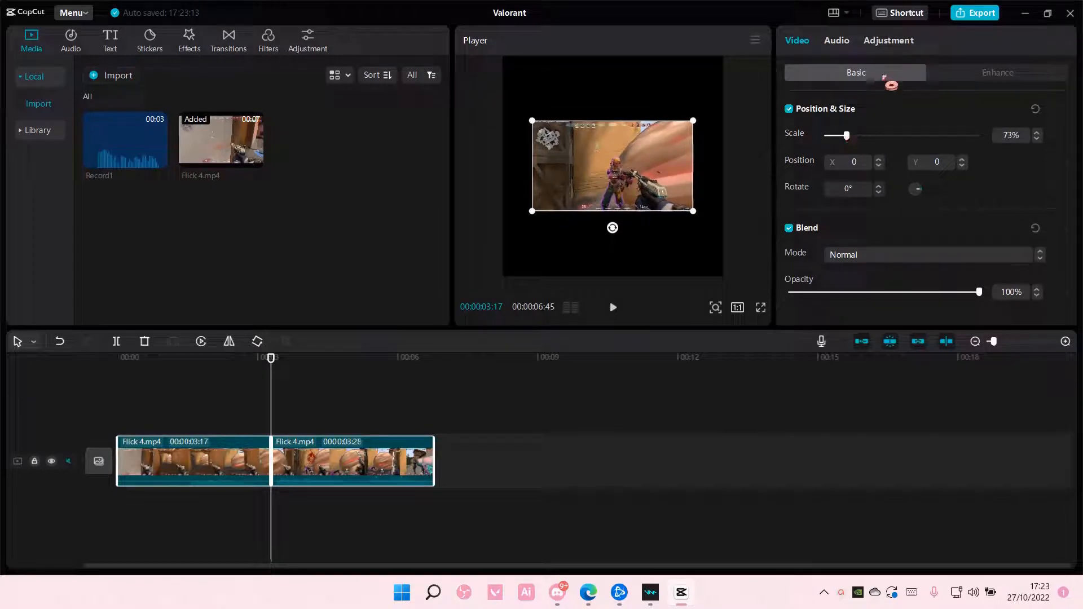
- Set the canvas Fill to Color and choose a light blue swatch behind the clip
scroll("down", 3)
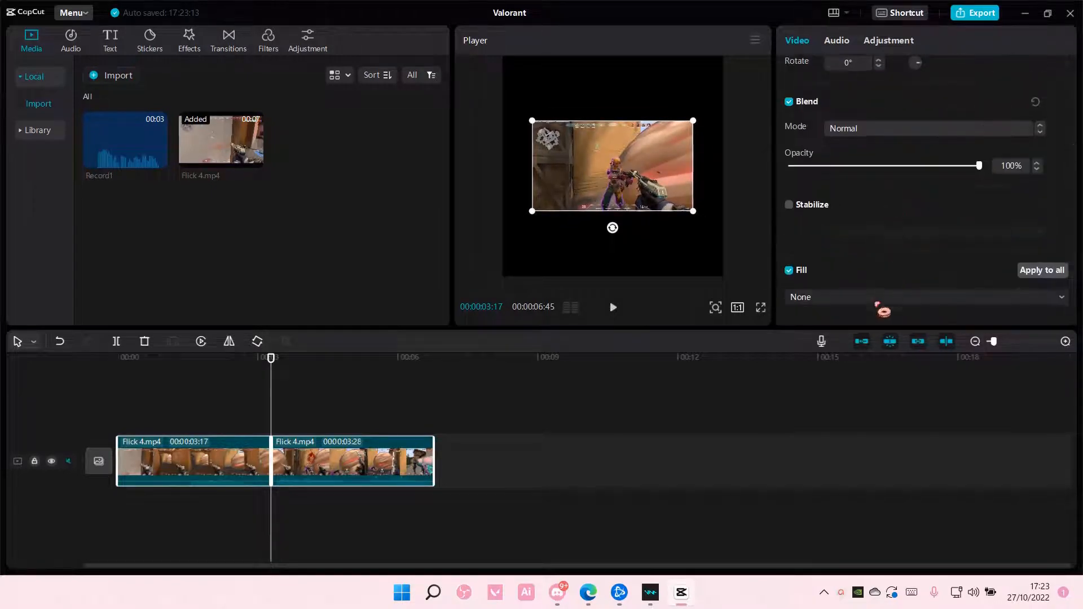
left_click(925, 296)
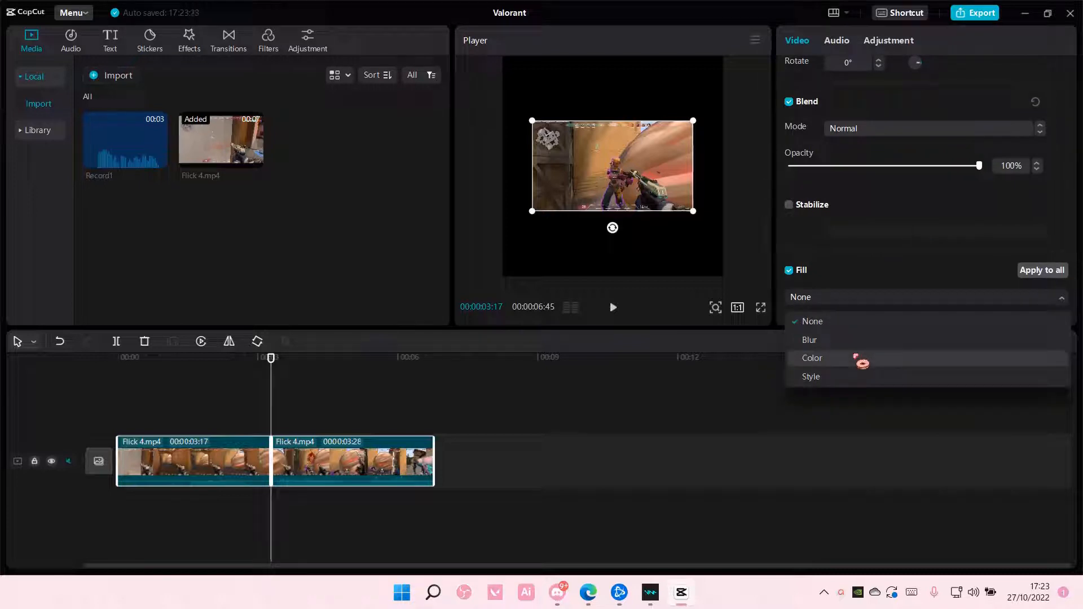
left_click(812, 357)
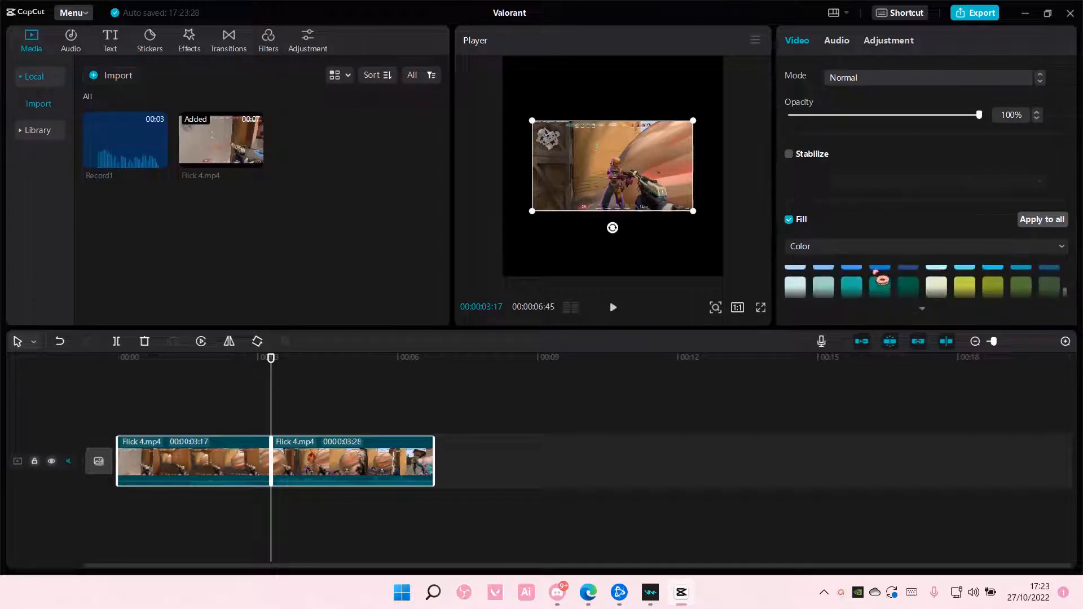
left_click(823, 275)
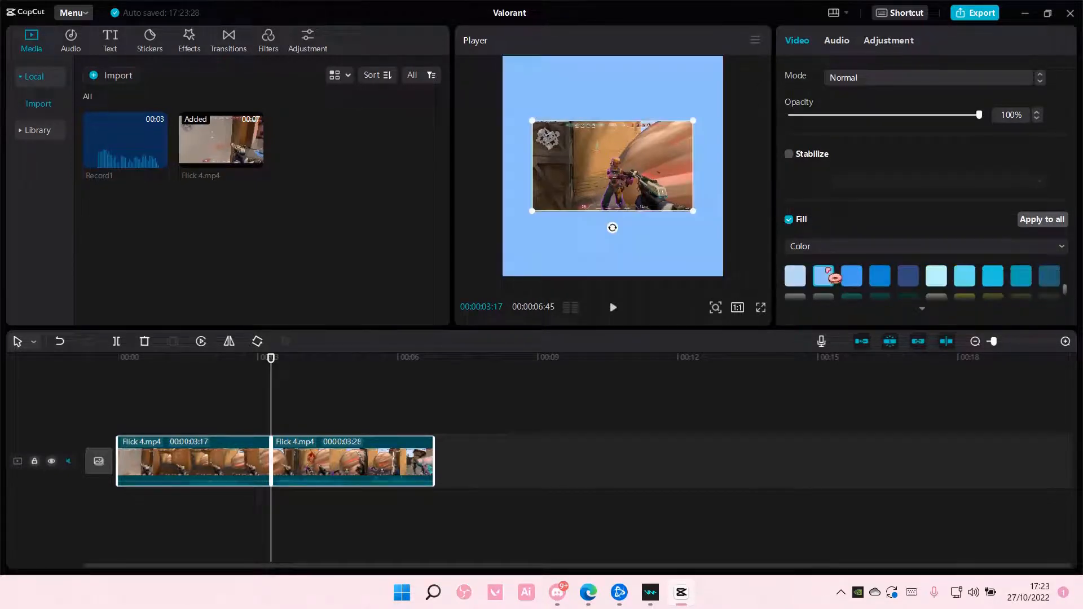
left_click(851, 275)
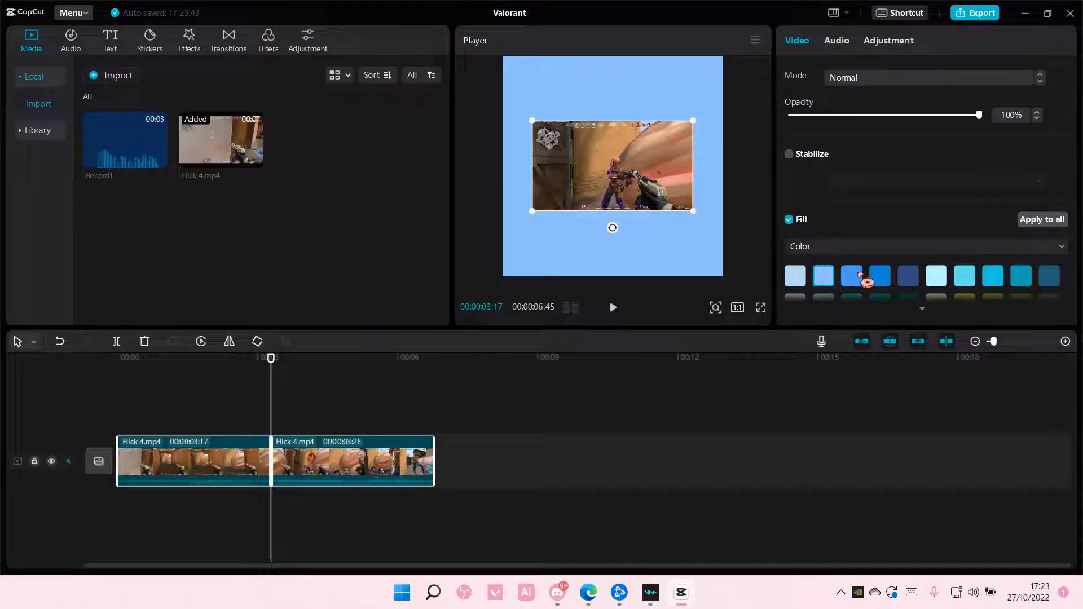
mouse_move(824, 296)
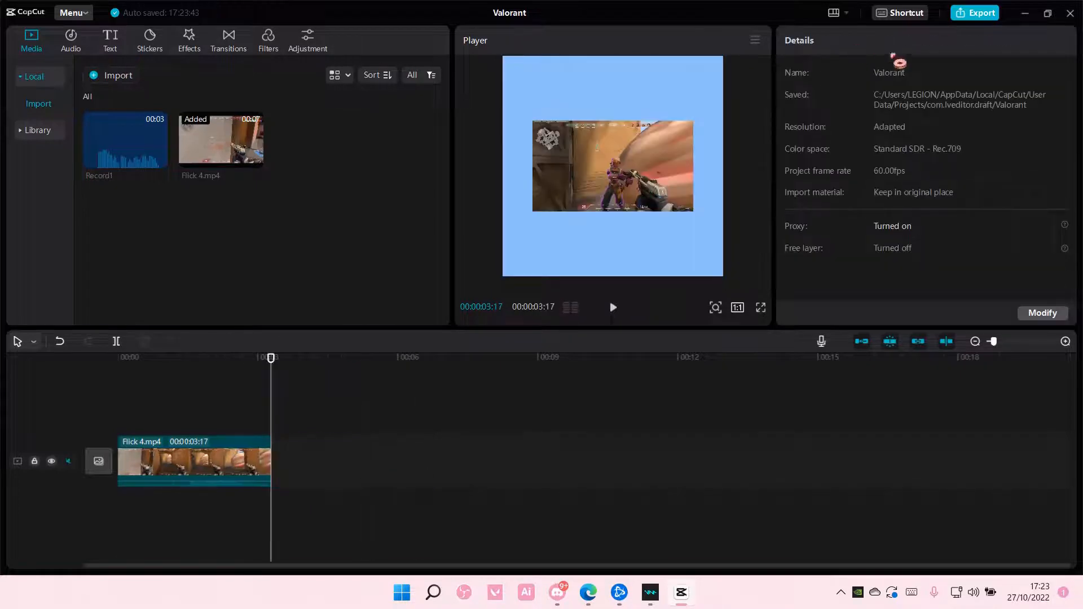
- Export the first and then the second clip part as separate 4K mp4 60fps videos
left_click(978, 13)
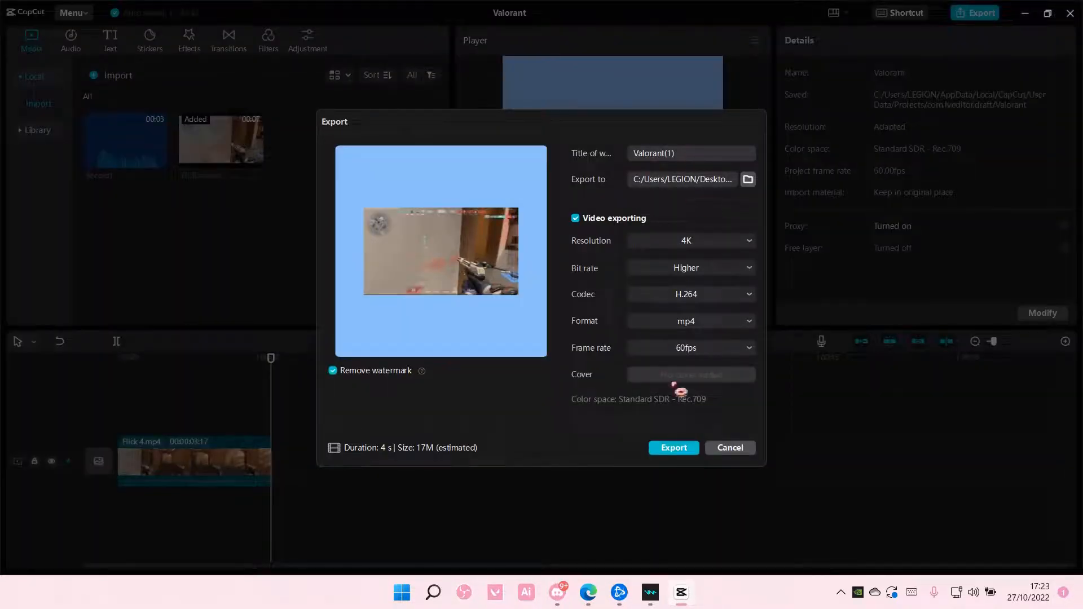
left_click(674, 448)
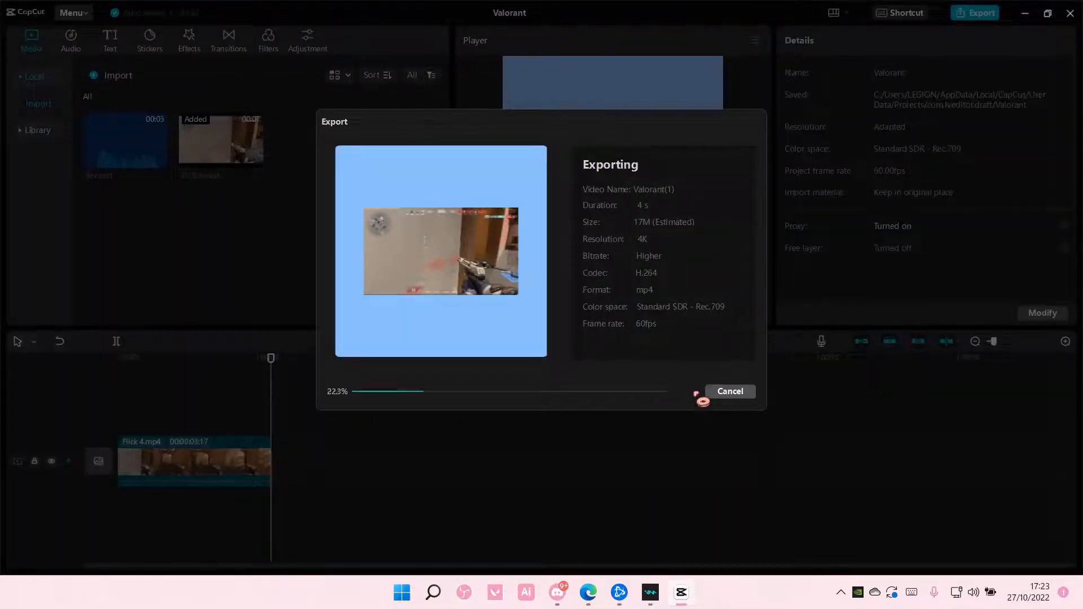
left_click(730, 391)
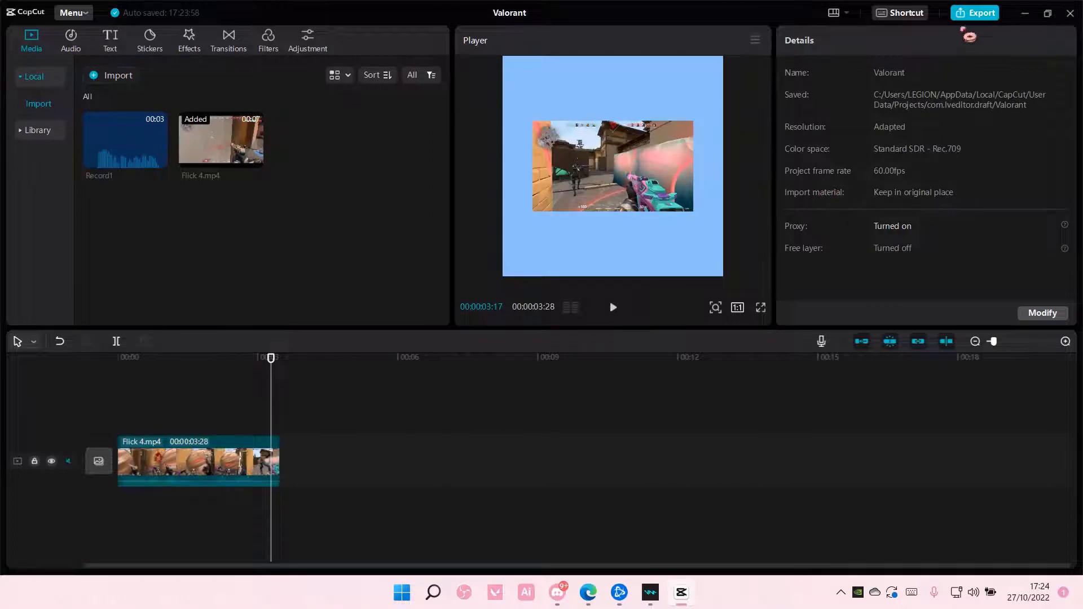
left_click(975, 12)
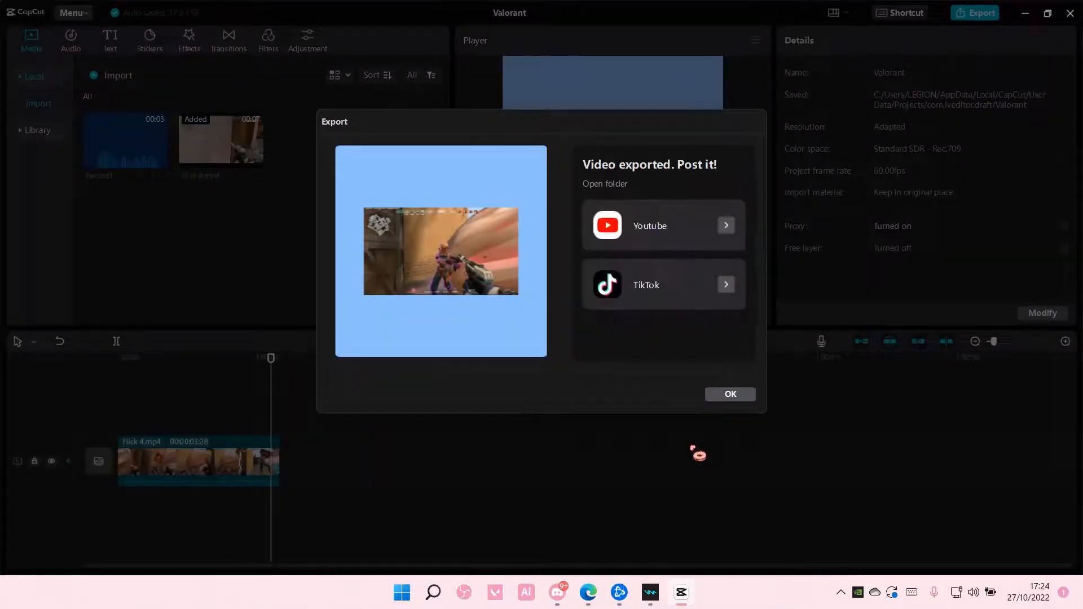
left_click(730, 393)
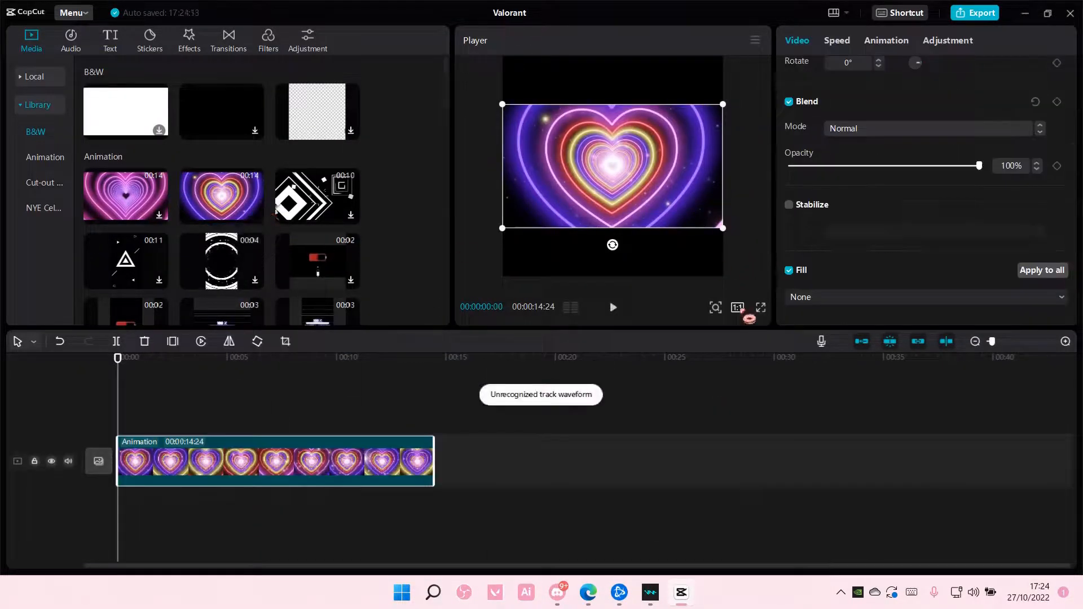
- Switch the canvas aspect ratio from square to 16:9 widescreen
left_click(738, 306)
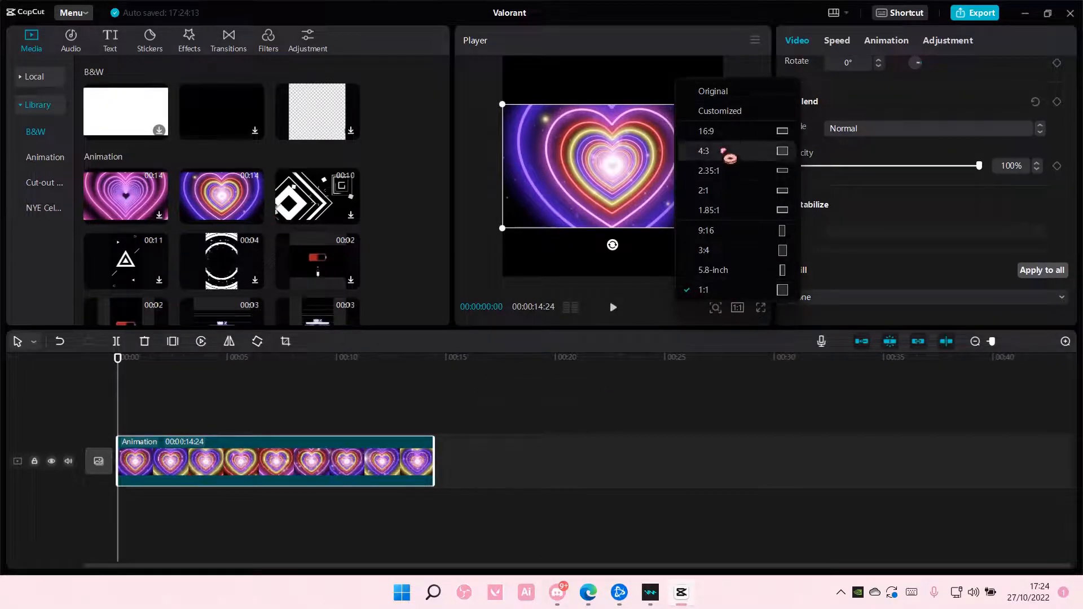
left_click(707, 131)
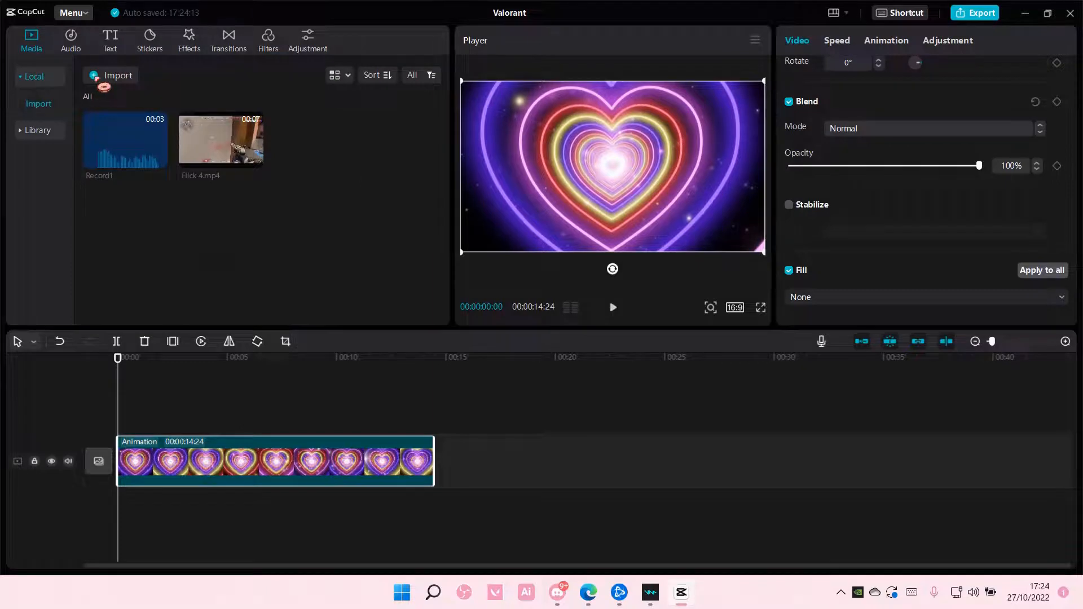
- Import Valorant(1).mp4 and Valorant(2).mp4 into the media bin
left_click(110, 75)
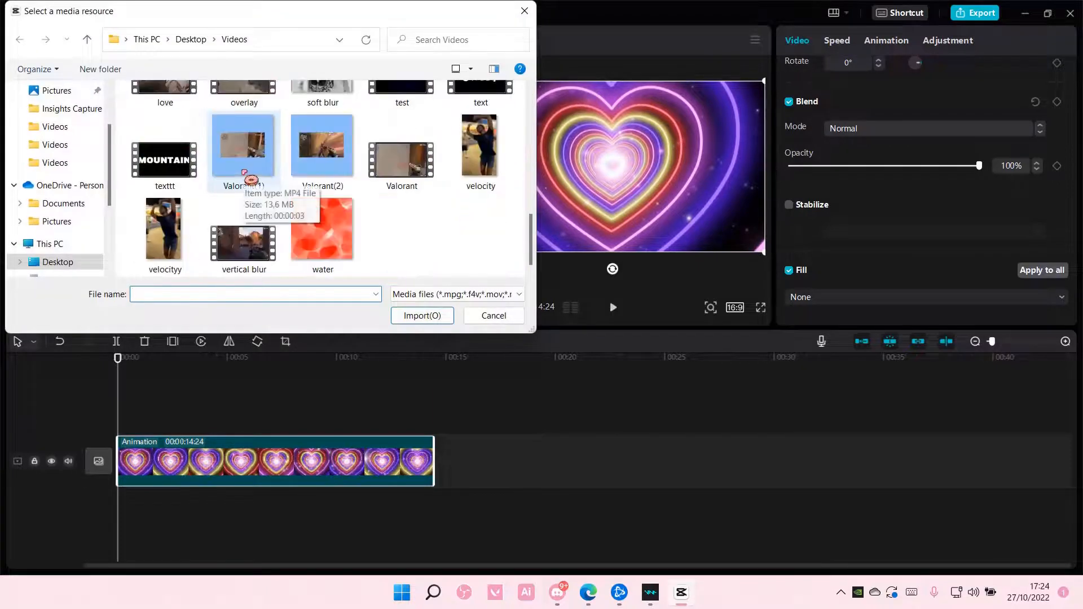
left_click(244, 147)
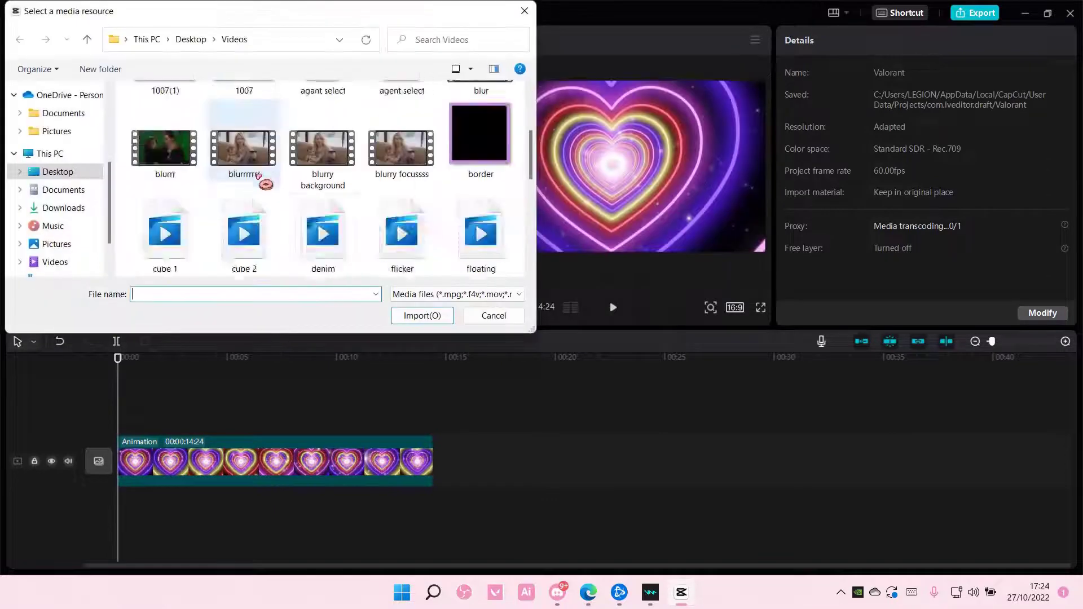
left_click(422, 316)
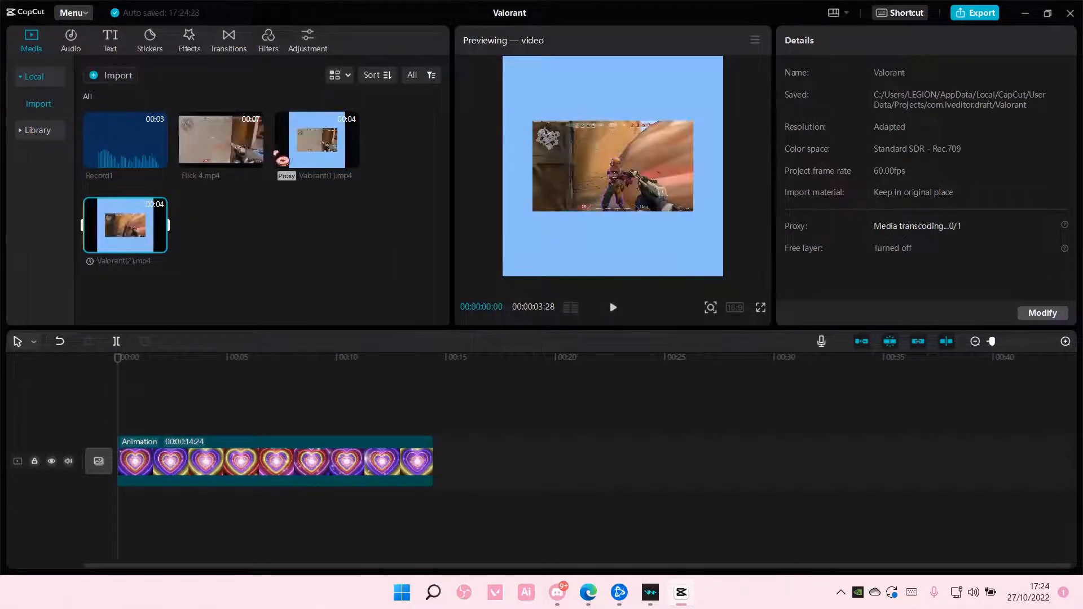
- Place both Valorant clips above the heart background and give each a Rectangle mask
left_click_drag(316, 142, 173, 414)
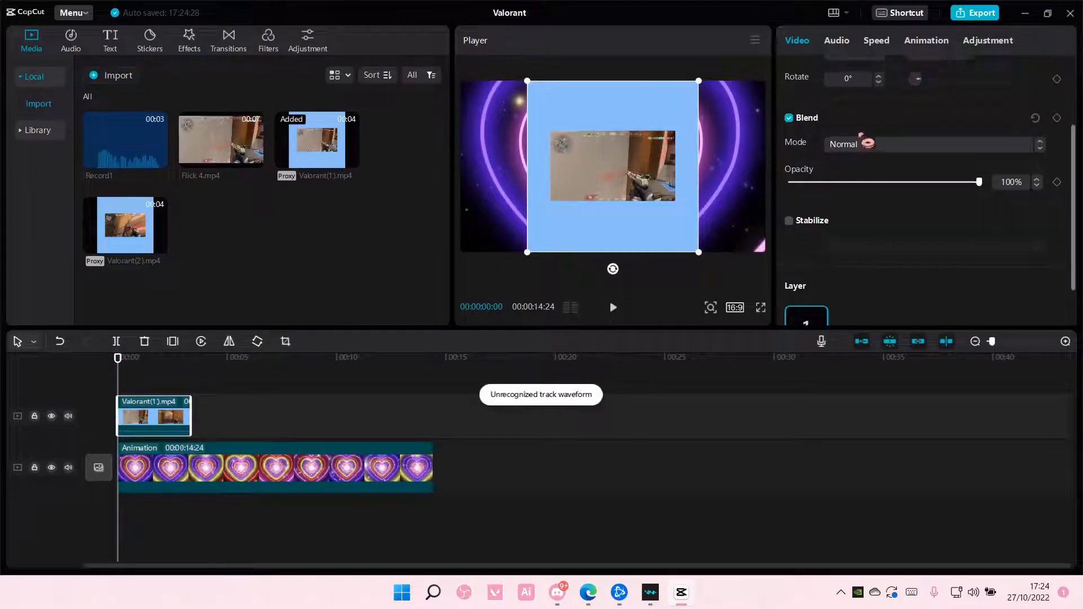
left_click(961, 72)
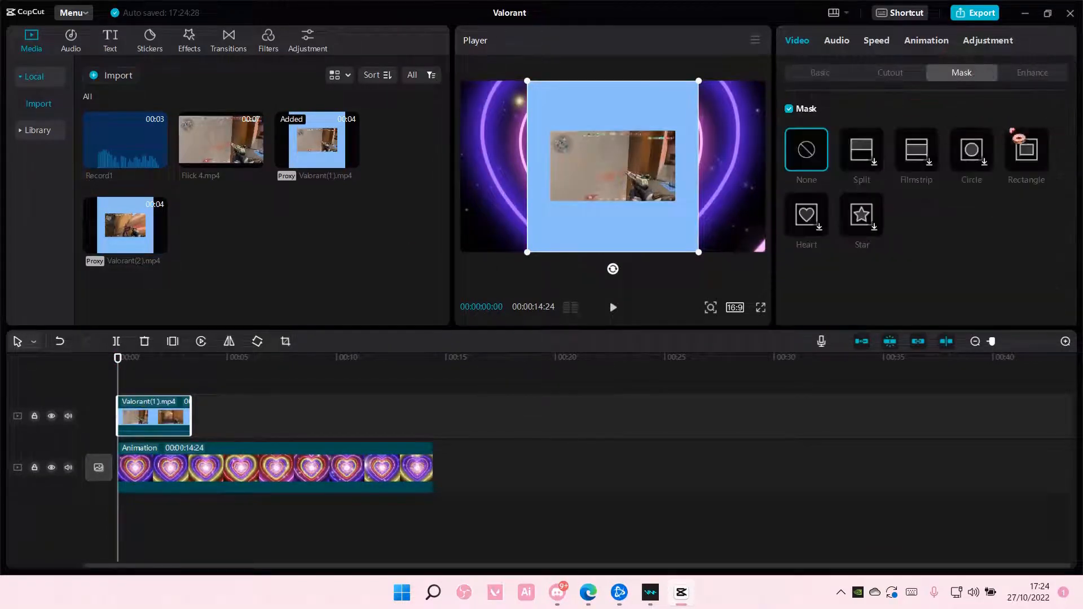
left_click(1027, 153)
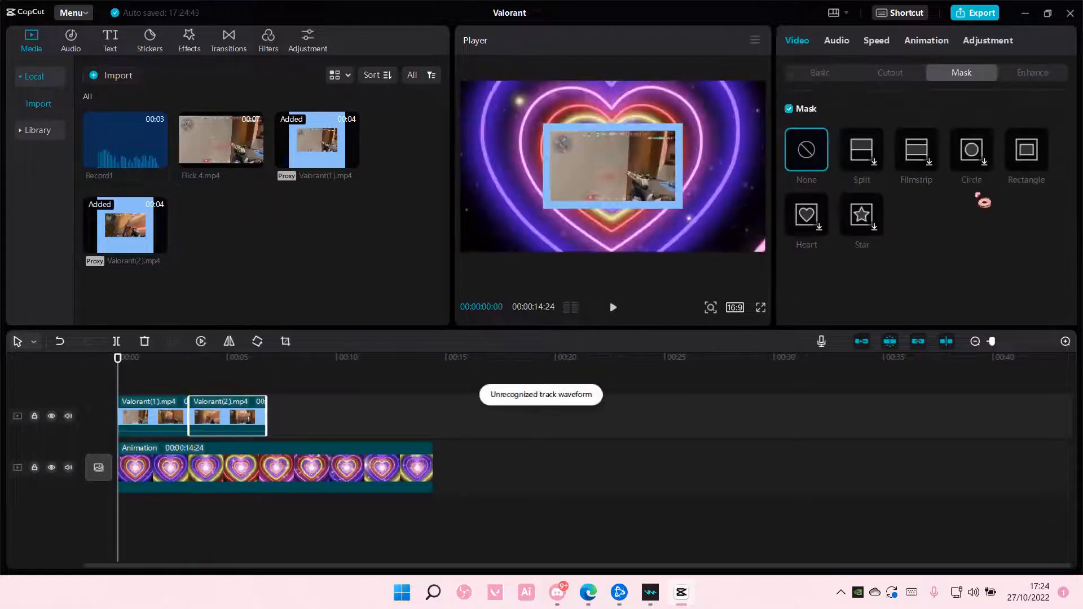
left_click(1027, 151)
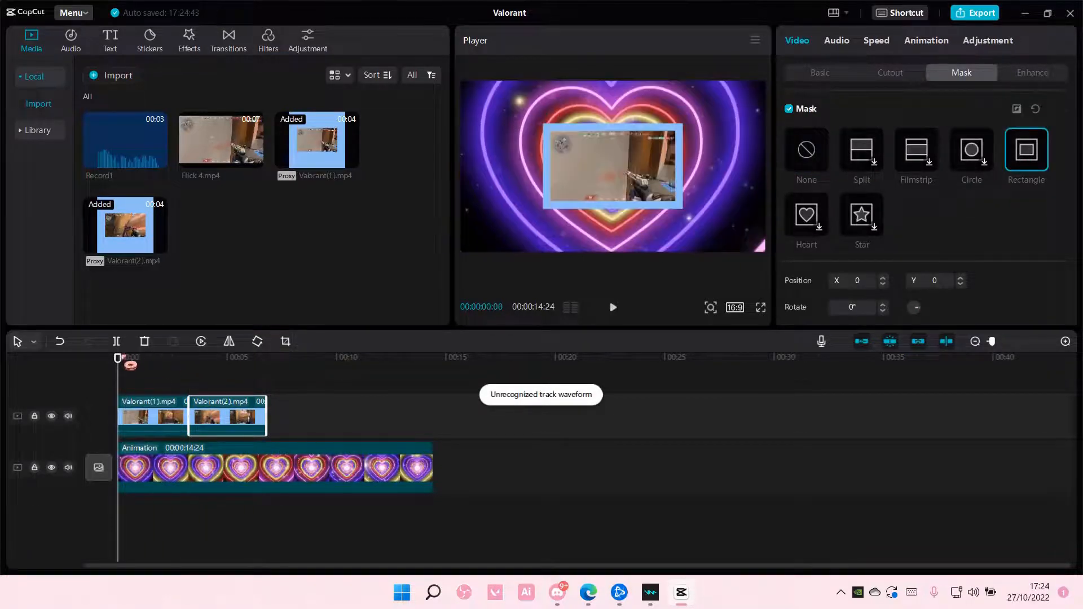
left_click(224, 359)
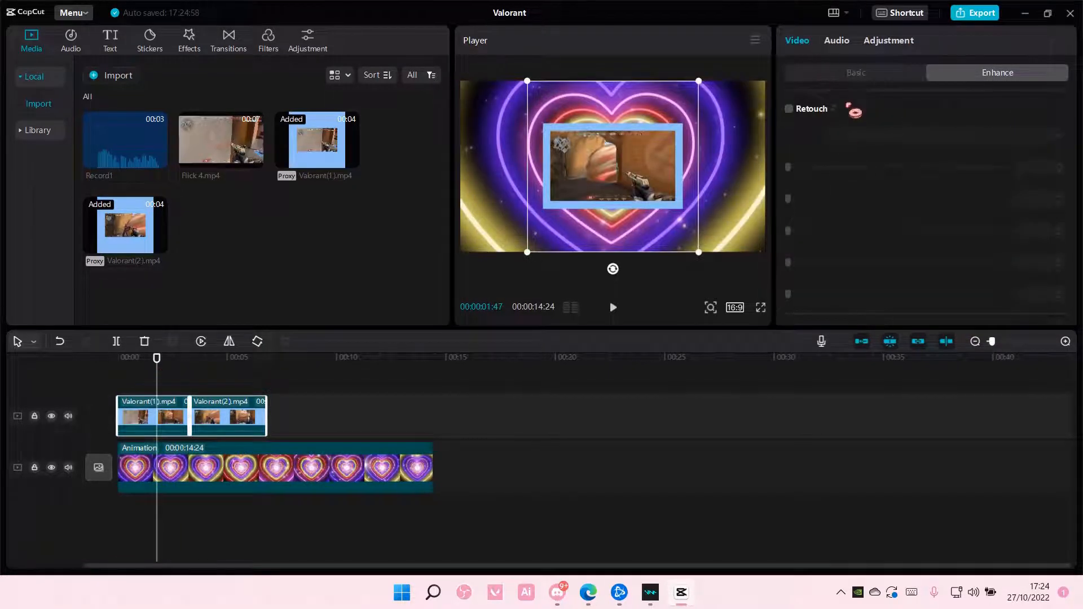
- Scale both masked Valorant clips up to 200% in Video > Basic
left_click(855, 73)
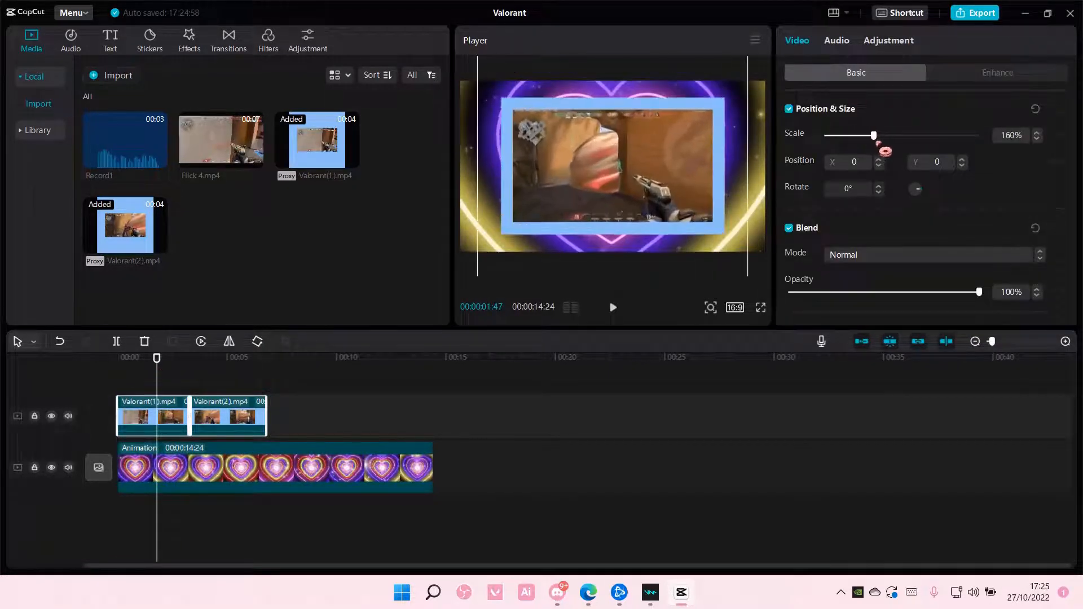
left_click_drag(873, 134, 886, 135)
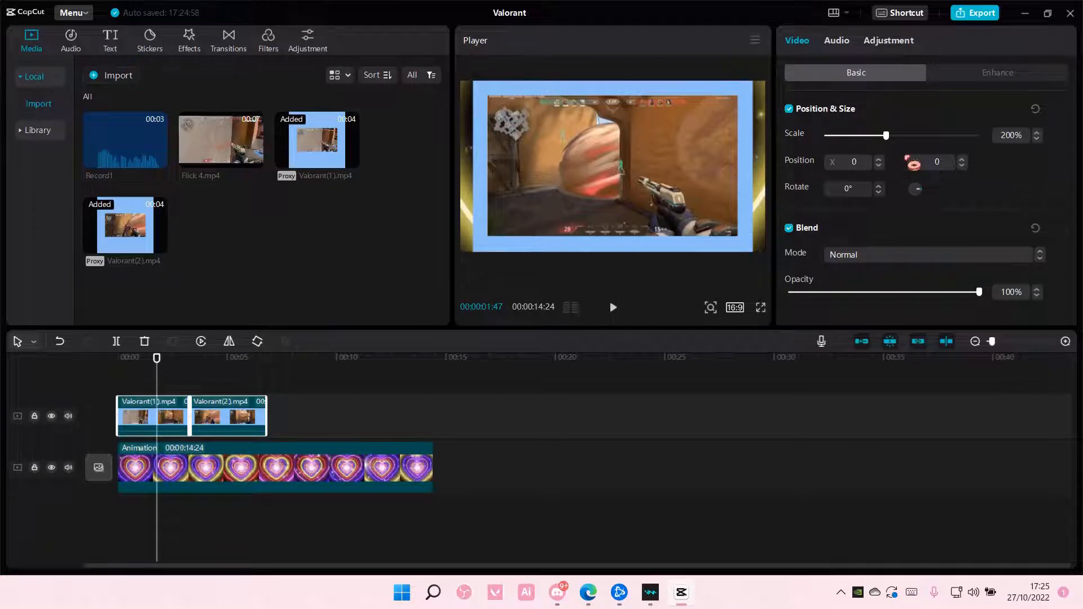
left_click(298, 422)
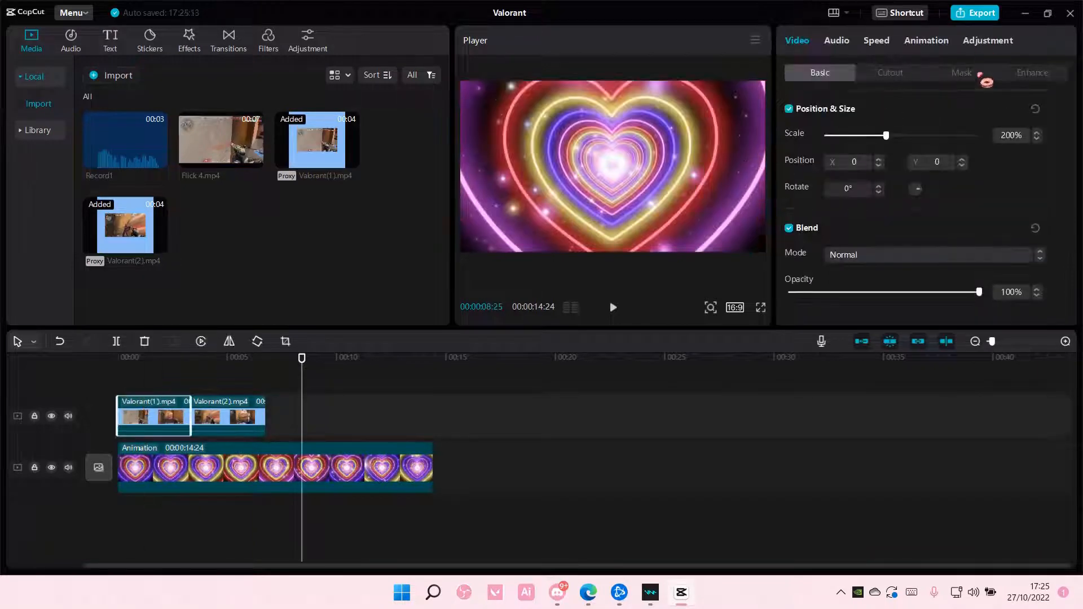
- Apply Angle 1 combo animation to the first clip and Angle 2 to the second, then review playback
left_click(927, 41)
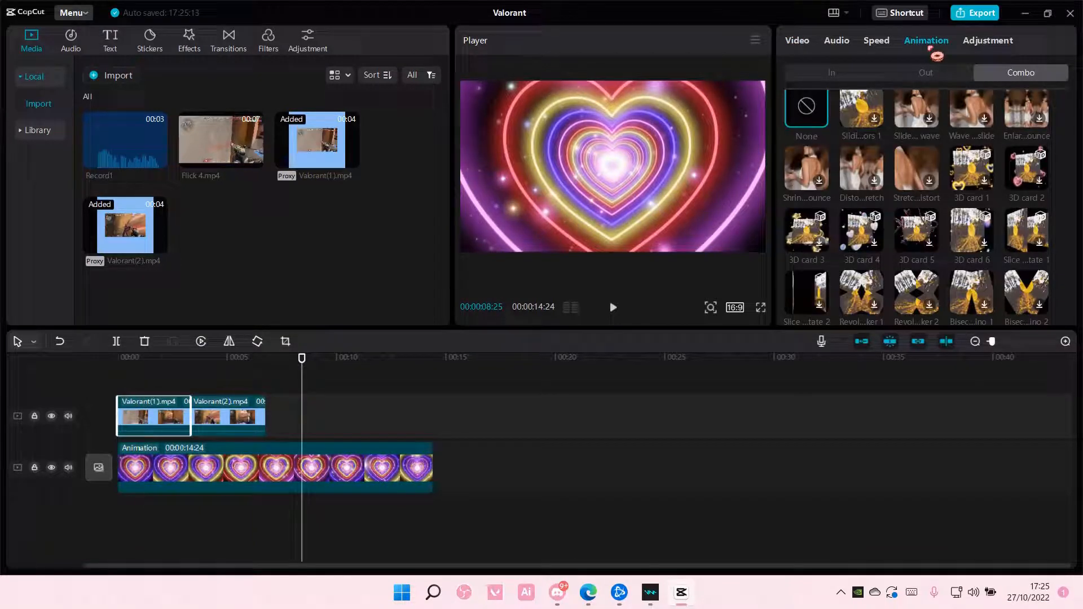
scroll("down", 3)
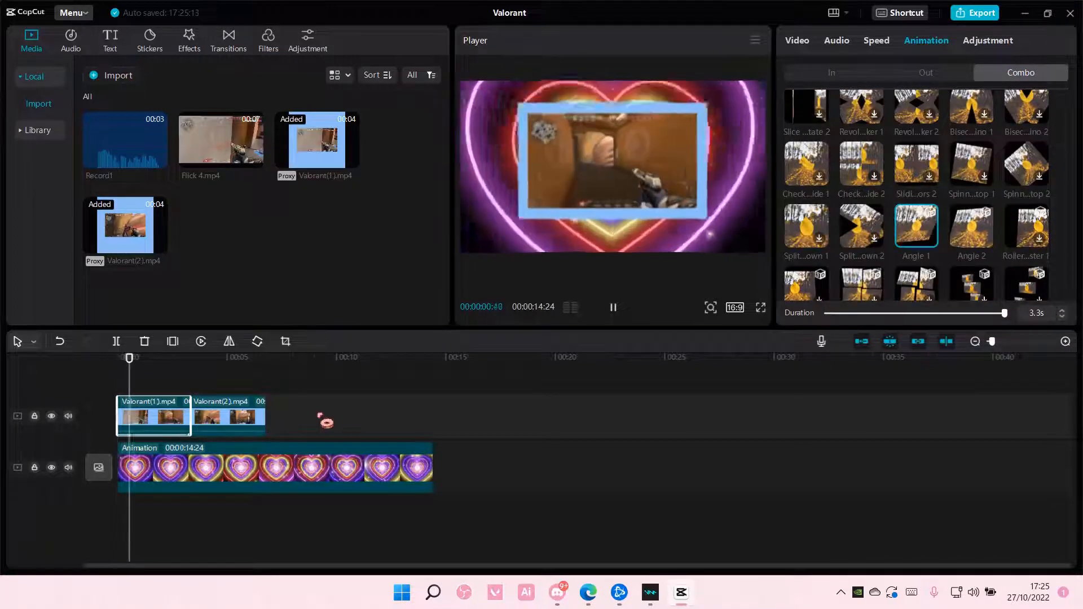
left_click(228, 417)
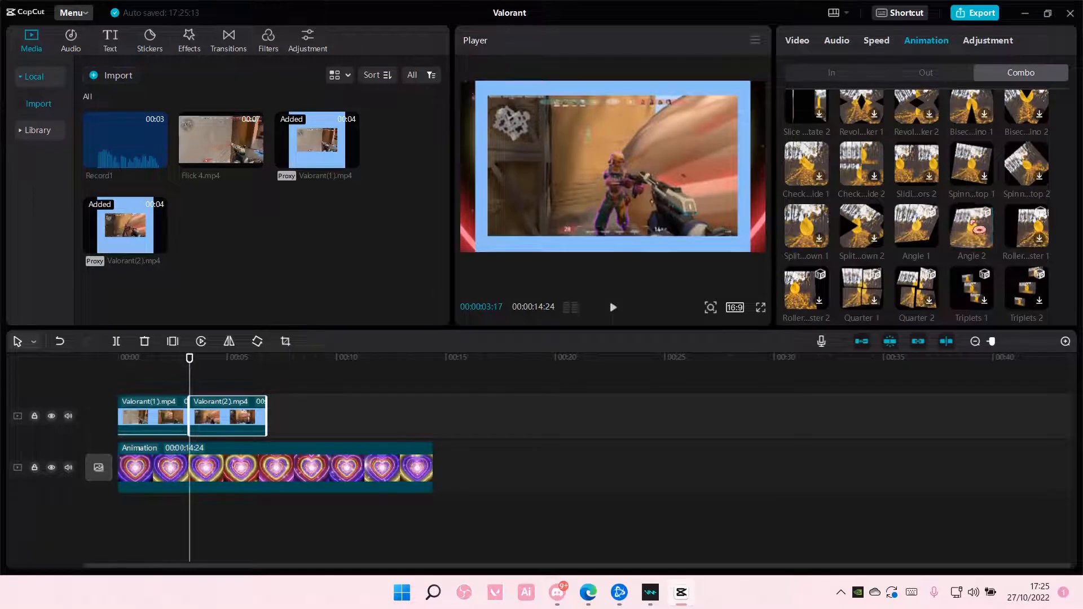
left_click(971, 227)
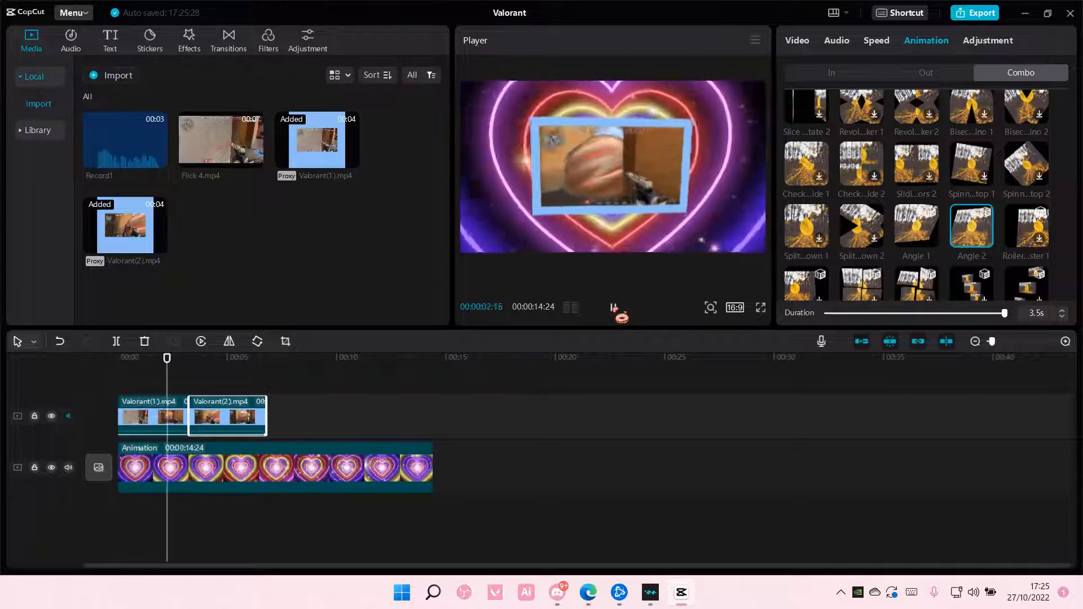
left_click(200, 340)
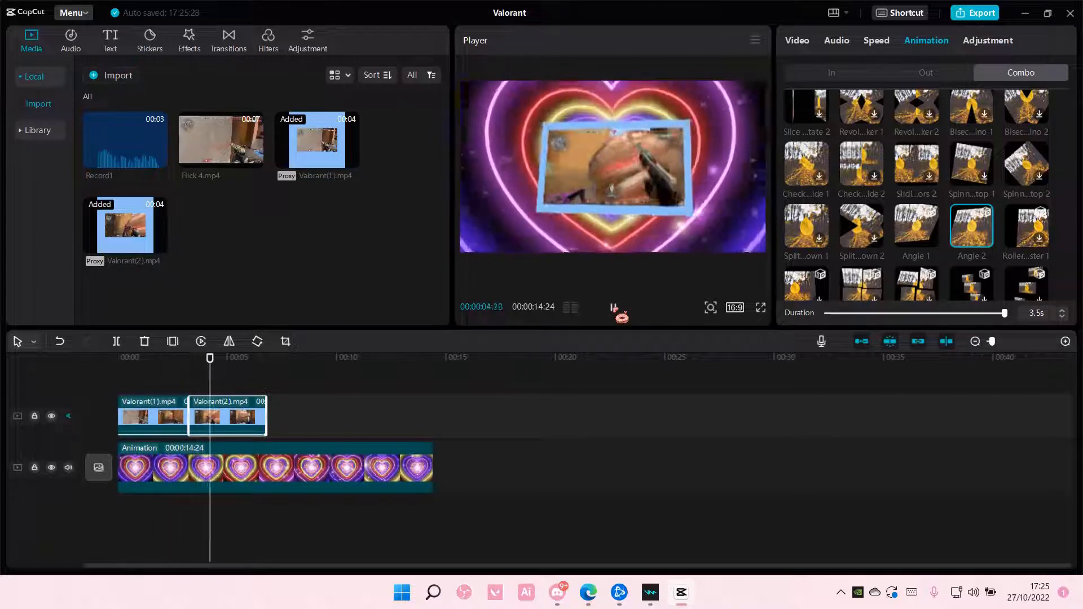